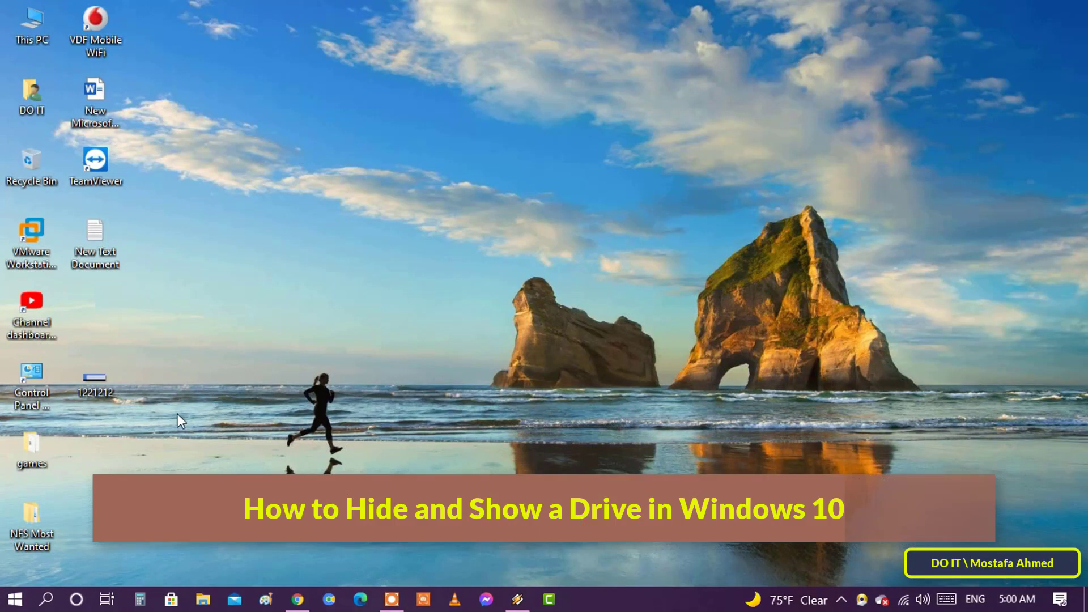
mouse_move(214, 459)
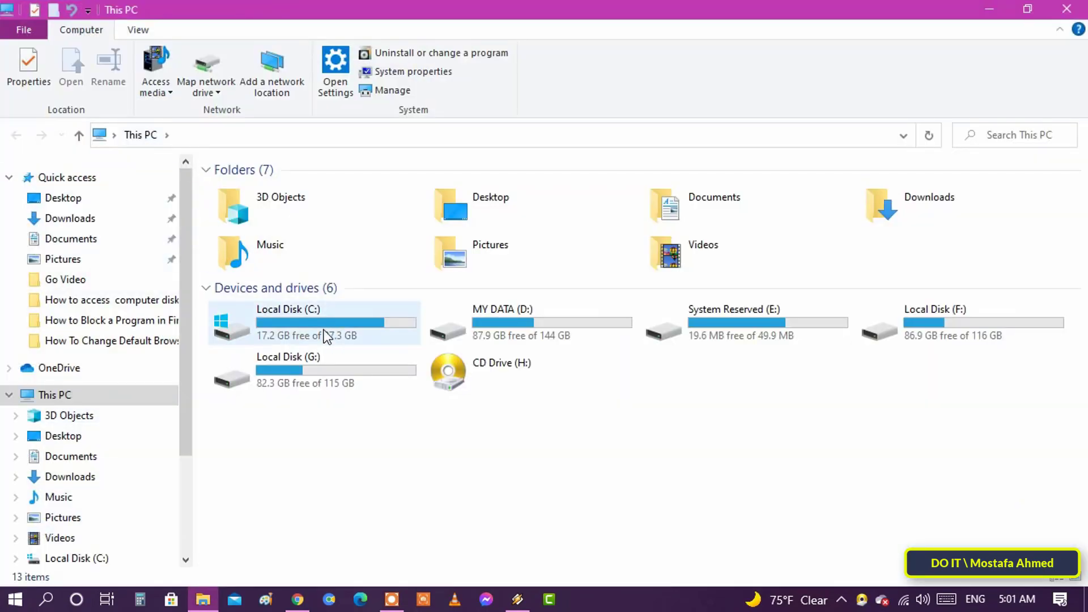
Point out MY DATA (D:) among the six drives in This PC
left_click(949, 323)
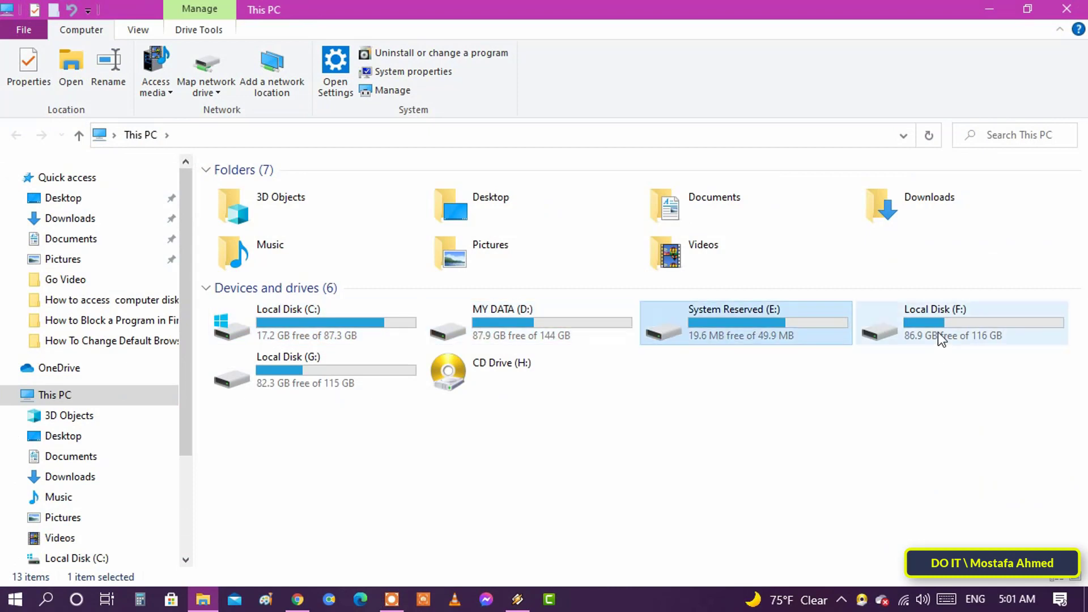
left_click(307, 370)
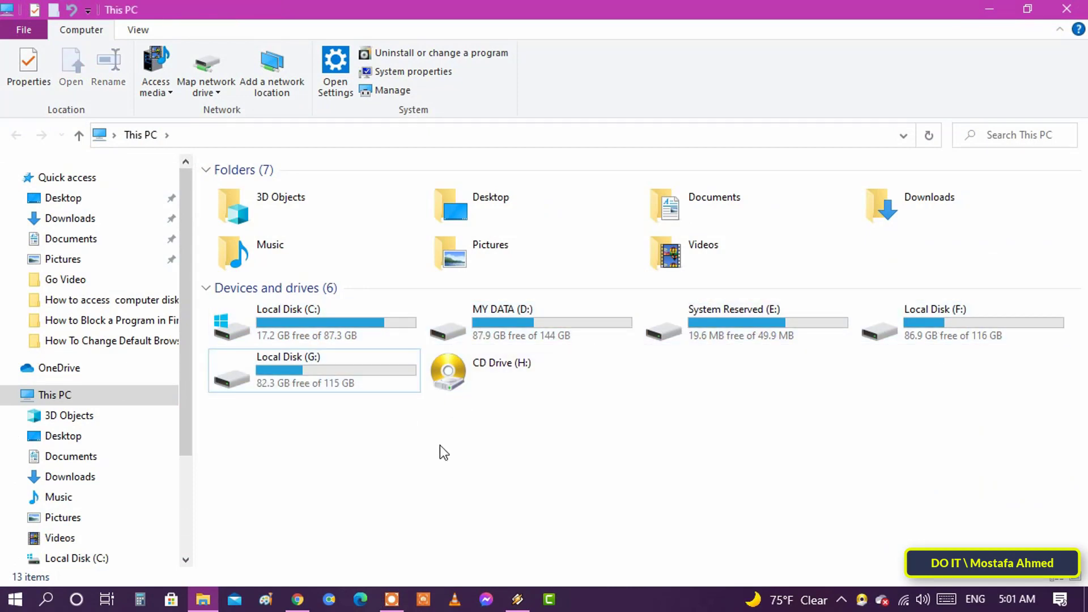
left_click(504, 322)
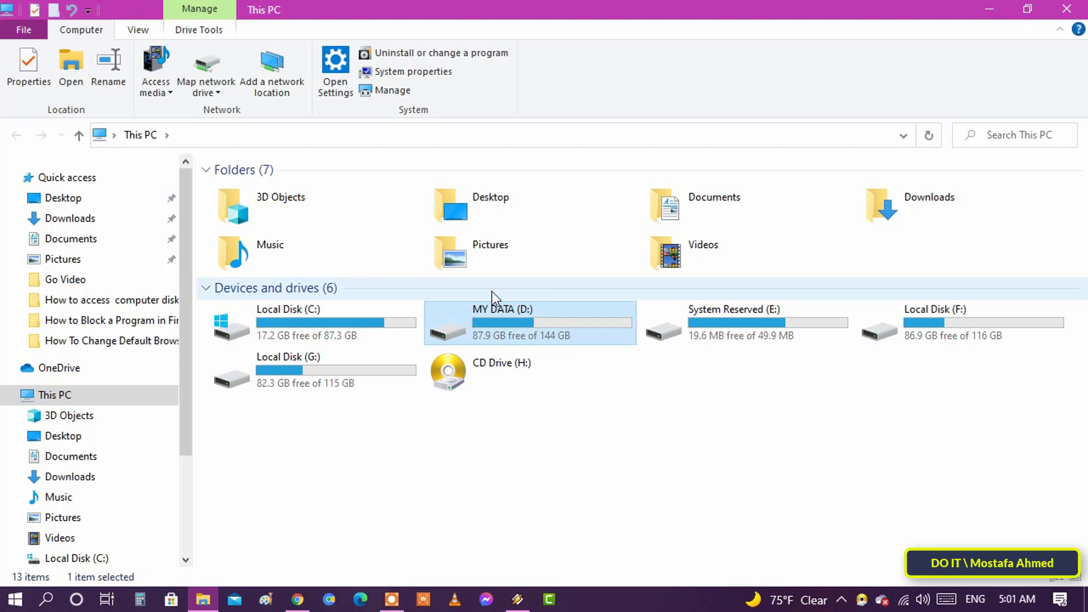
mouse_move(1015, 16)
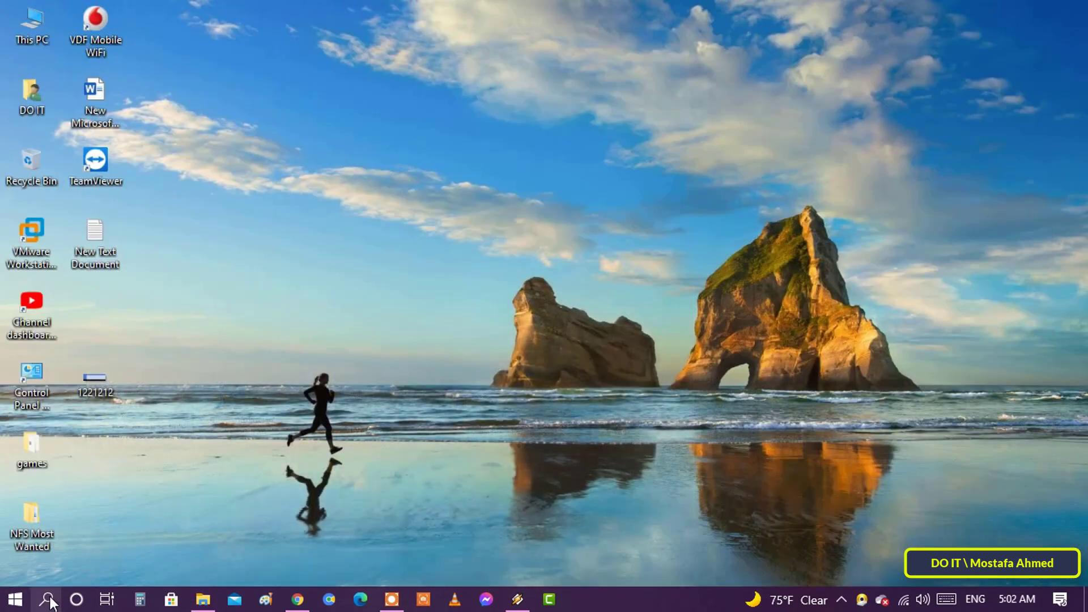
Search for 'create and format hard disk partitions' to launch Disk Management
left_click(50, 599)
type("create and format hard disk partitions")
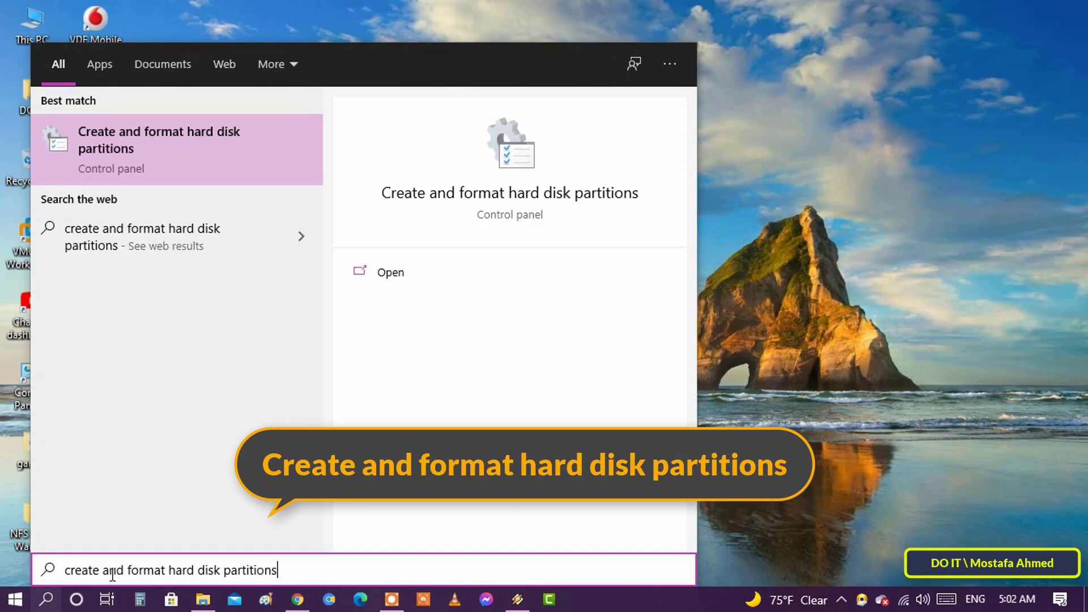
mouse_move(272, 162)
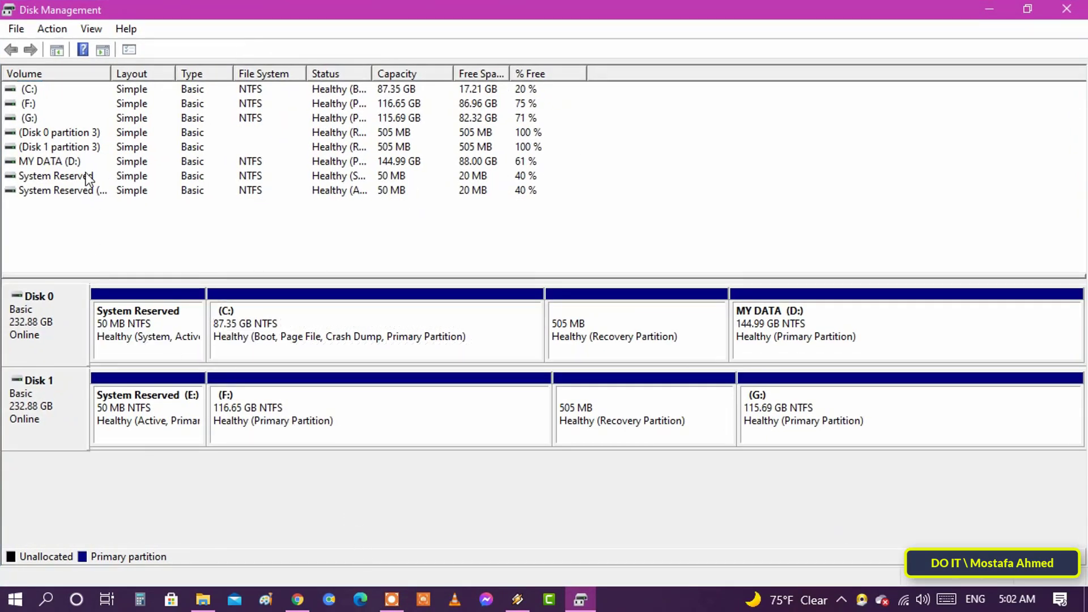
Remove the D: drive letter from MY DATA, accepting both warnings
left_click(40, 162)
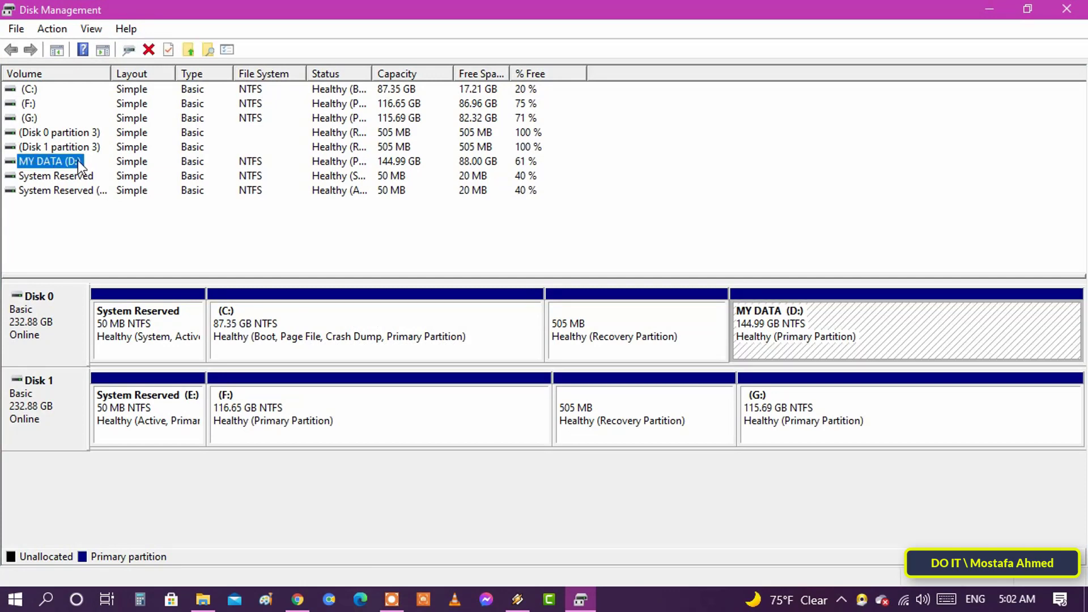
mouse_move(55, 168)
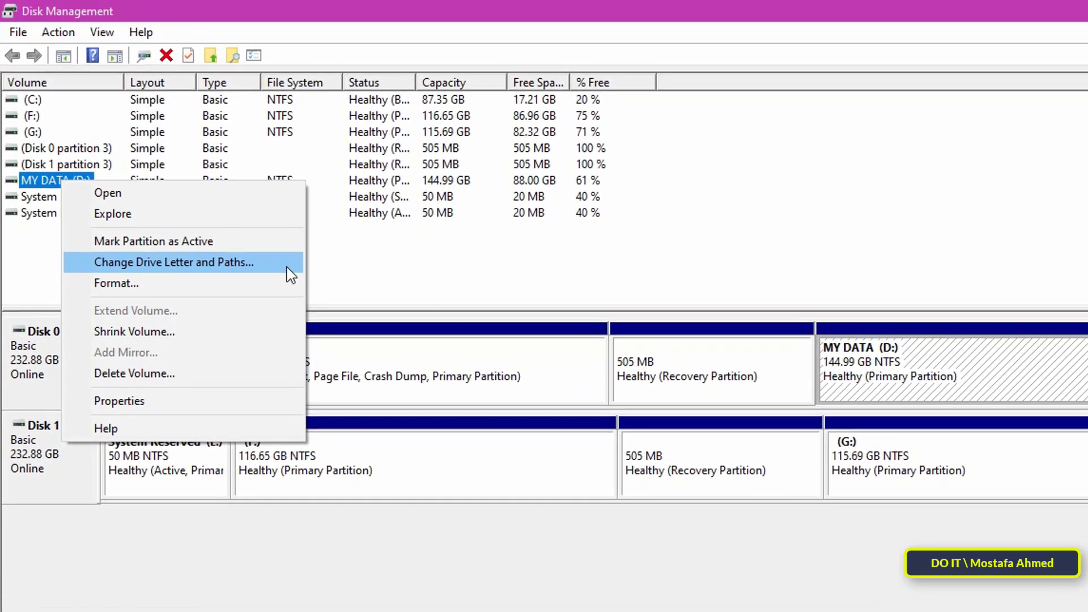
left_click(172, 262)
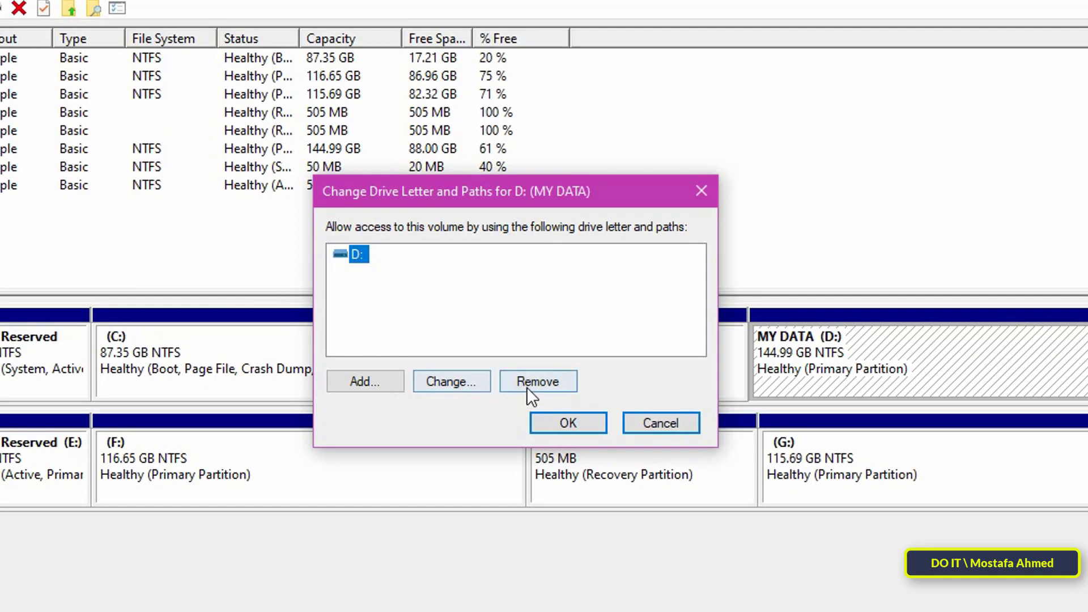
left_click(538, 381)
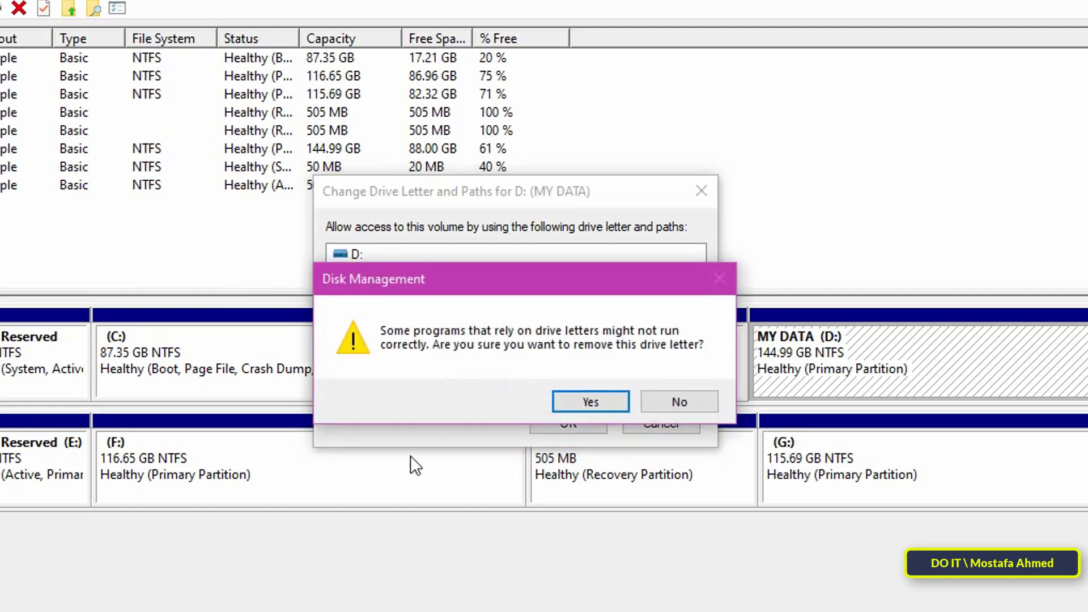
left_click(591, 401)
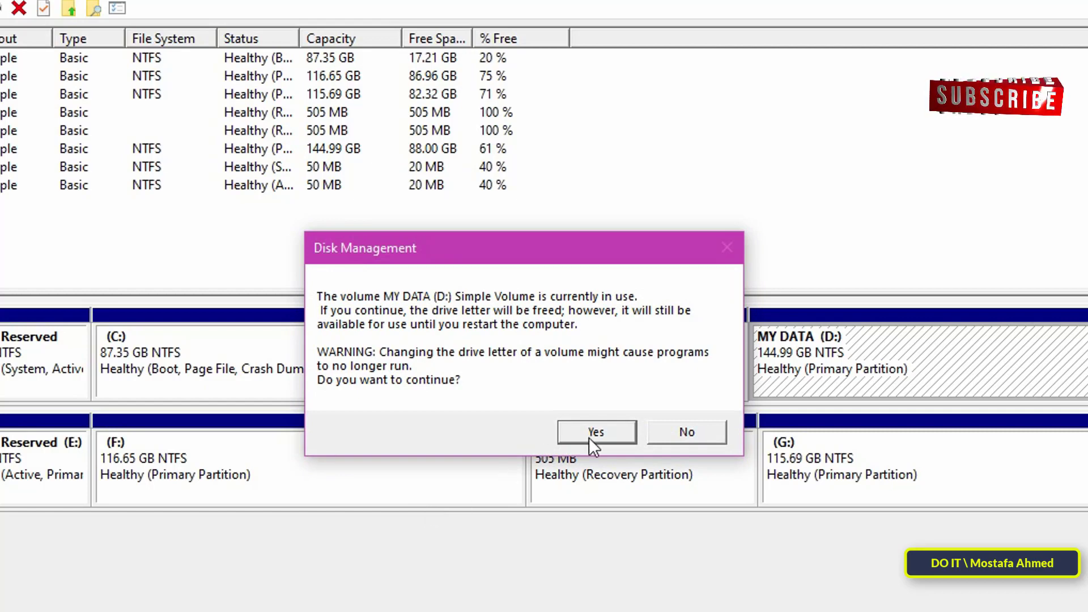
left_click(596, 431)
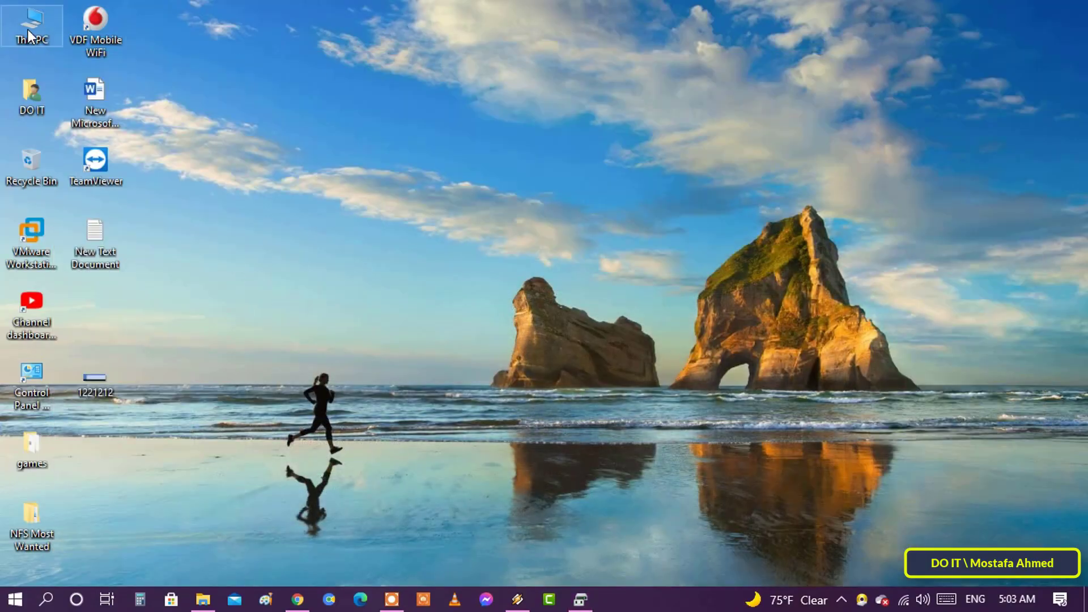
Confirm This PC shows five drives without MY DATA, then reopen Disk Management
double_click(32, 20)
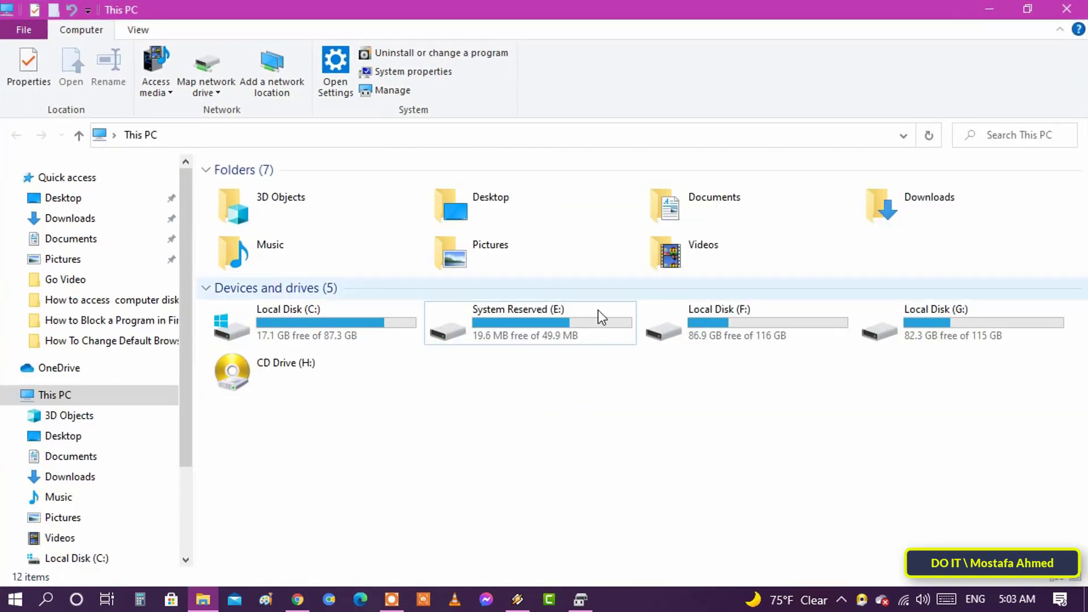
left_click(287, 322)
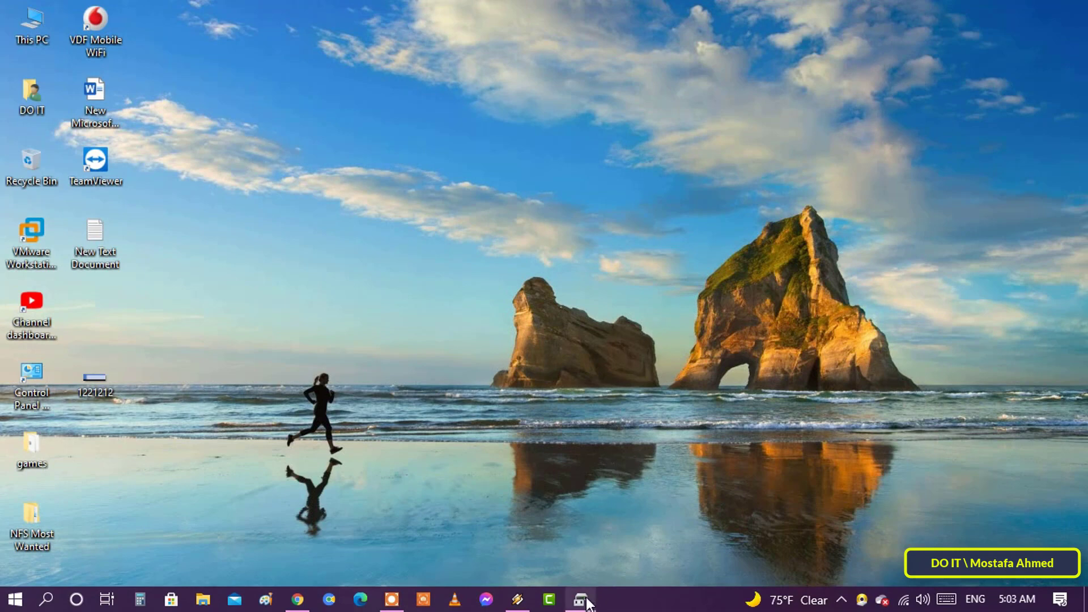
left_click(582, 600)
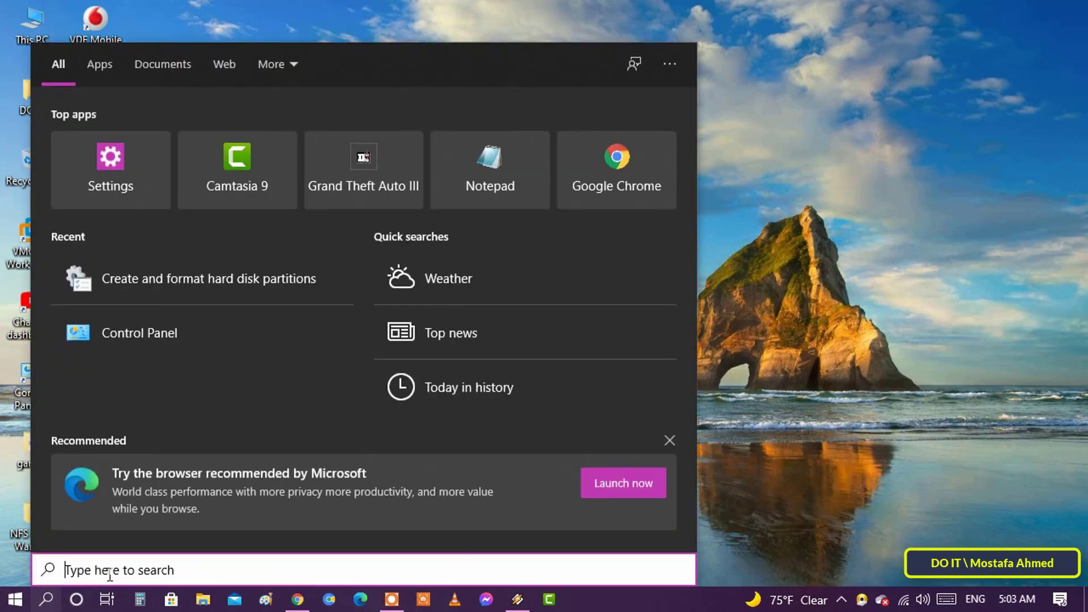
mouse_move(213, 290)
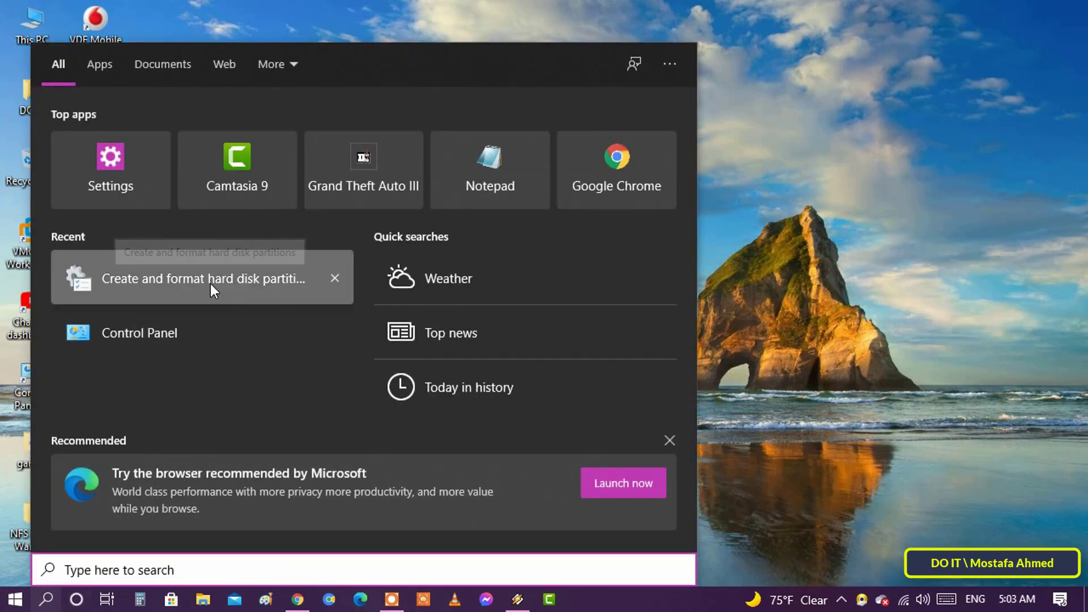
left_click(202, 279)
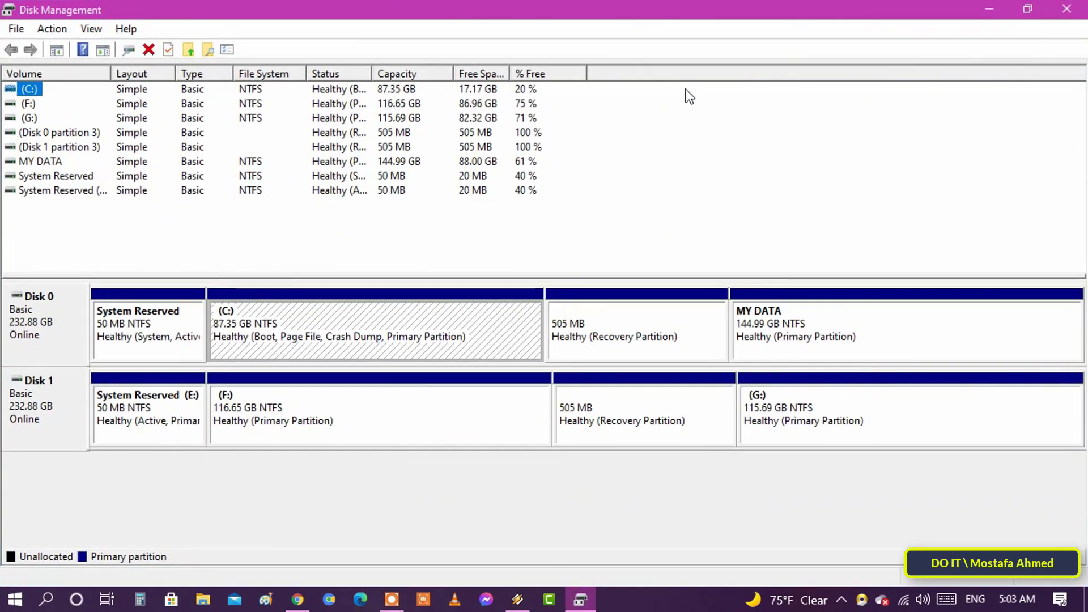
Add drive letter D back to the MY DATA volume and confirm
left_click(40, 161)
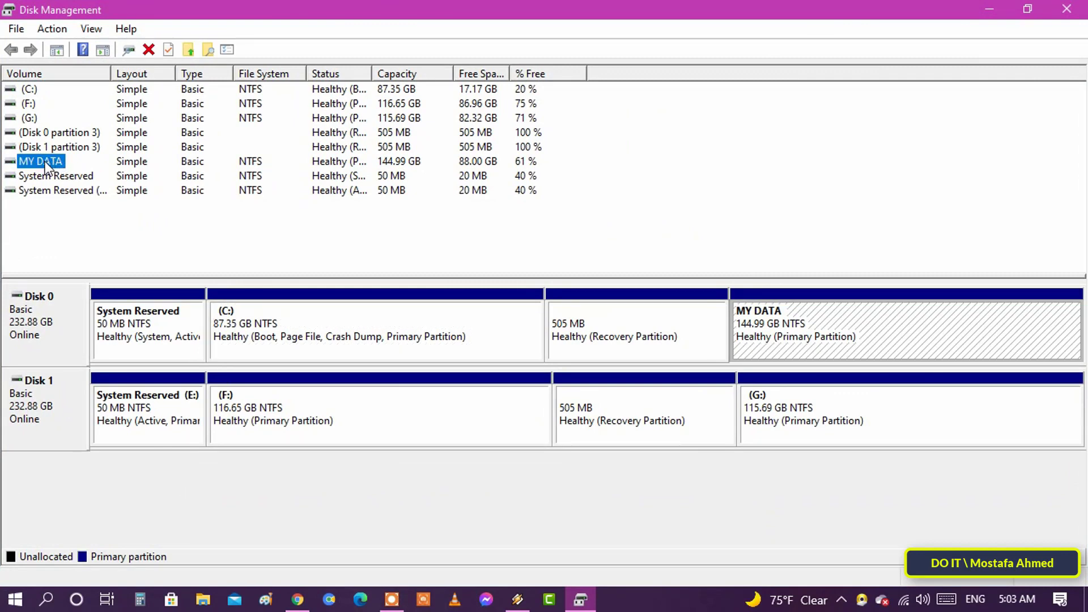
right_click(37, 161)
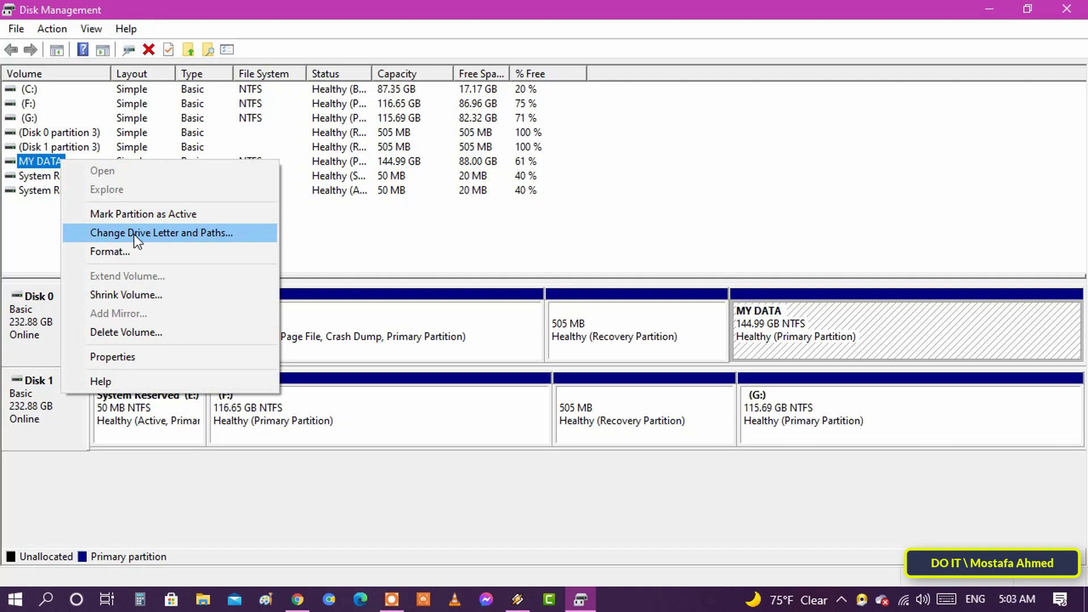
left_click(160, 232)
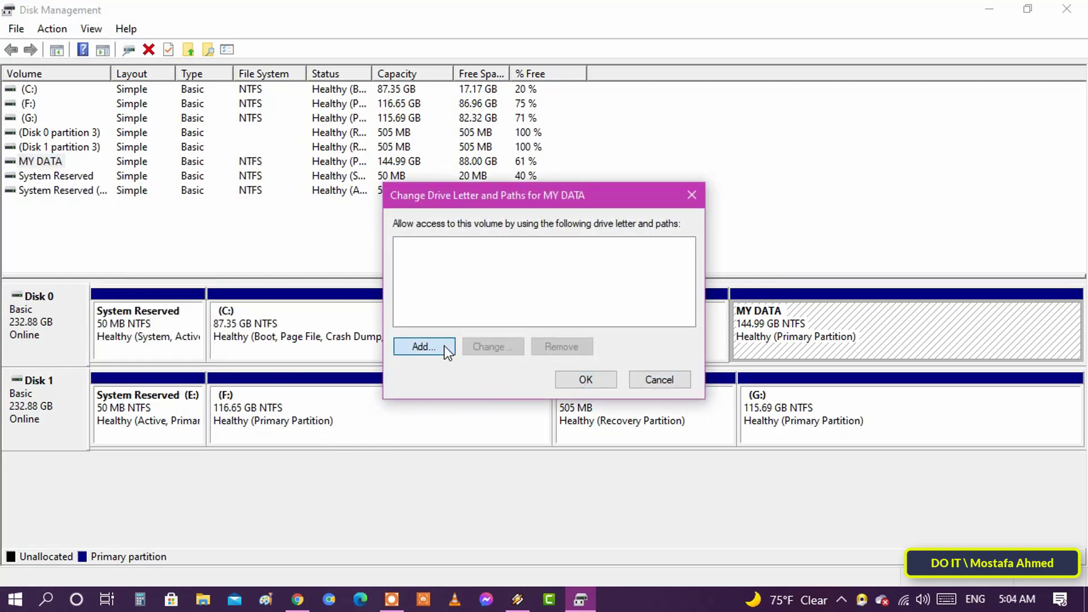
left_click(424, 347)
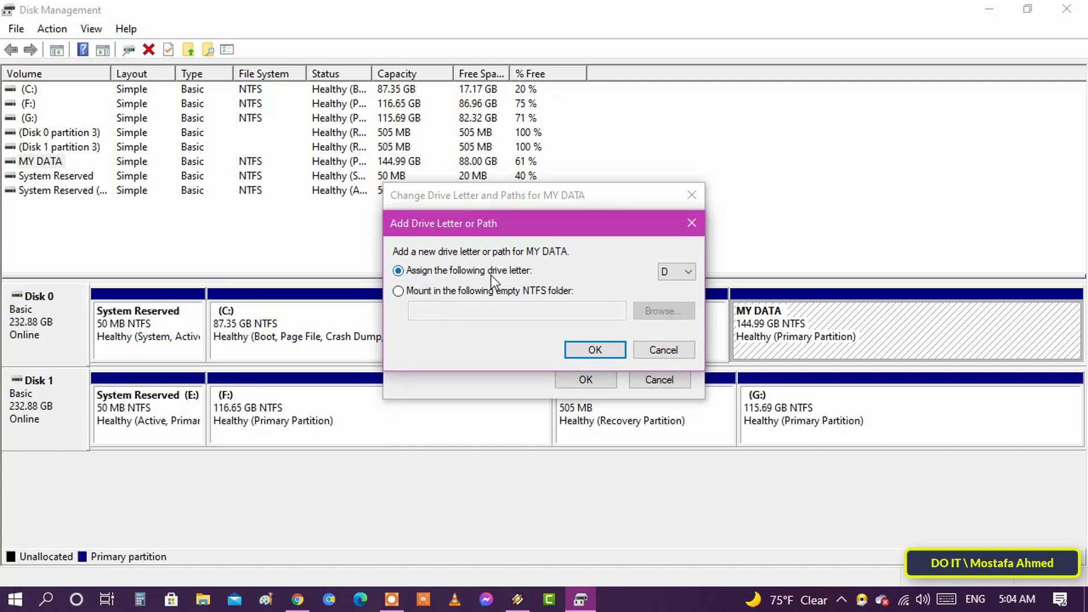
left_click(595, 350)
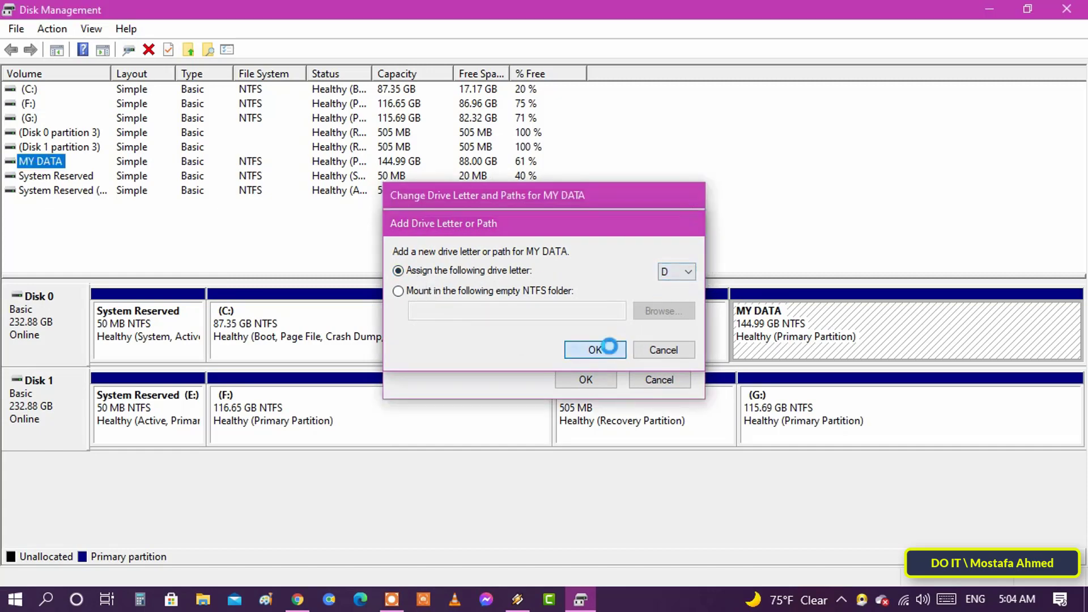
left_click(595, 350)
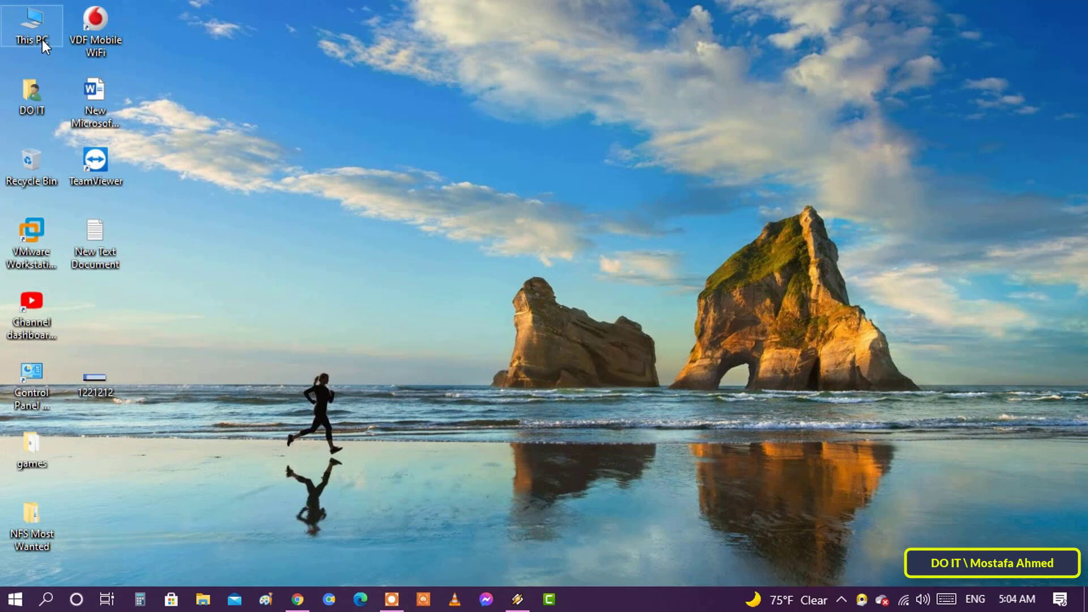
Open This PC to verify MY DATA (D:) is back among six drives
double_click(29, 23)
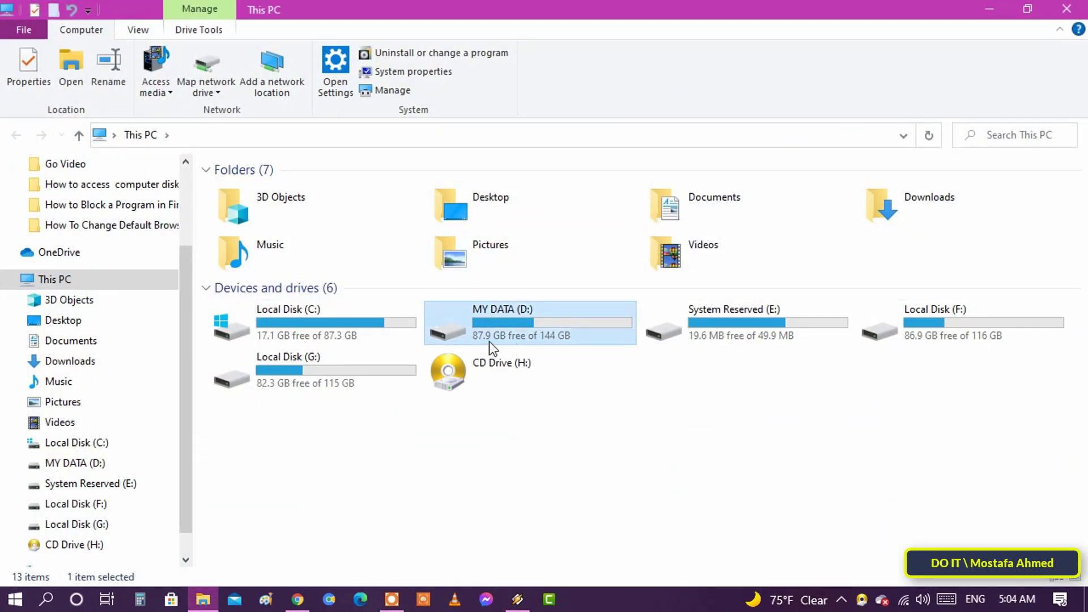